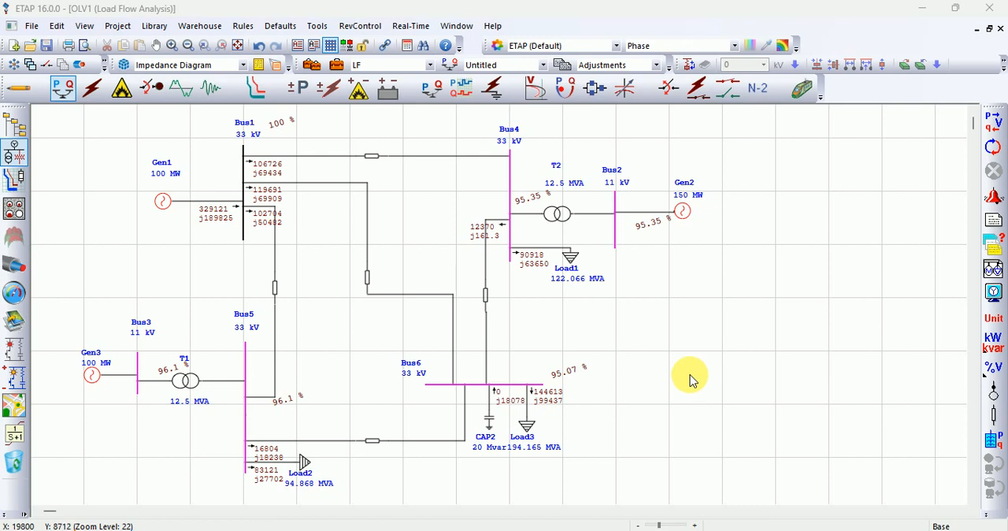
mouse_move(699, 369)
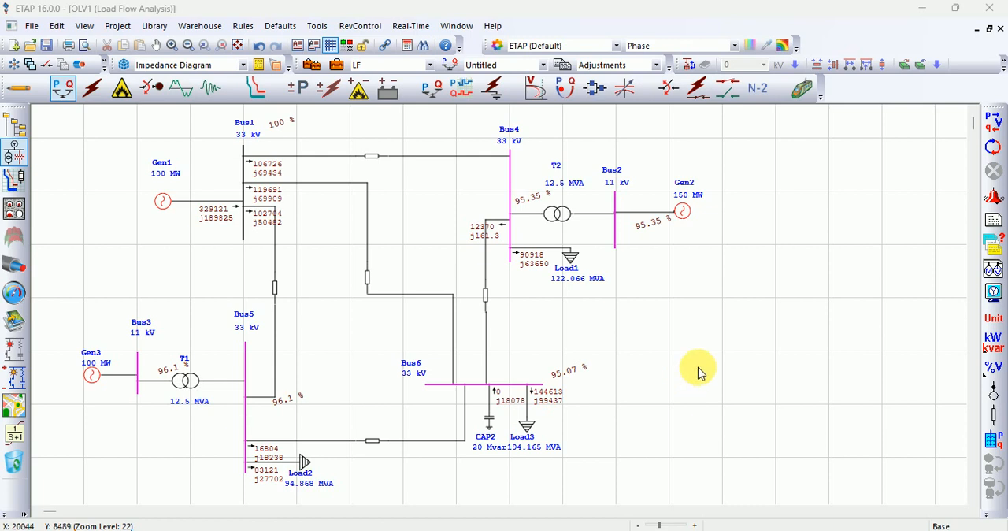
mouse_move(697, 370)
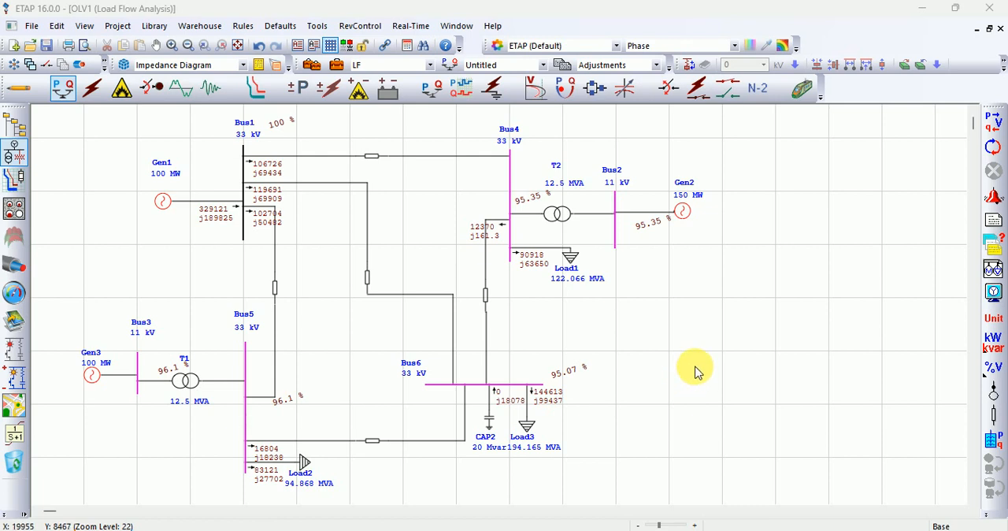
mouse_move(703, 369)
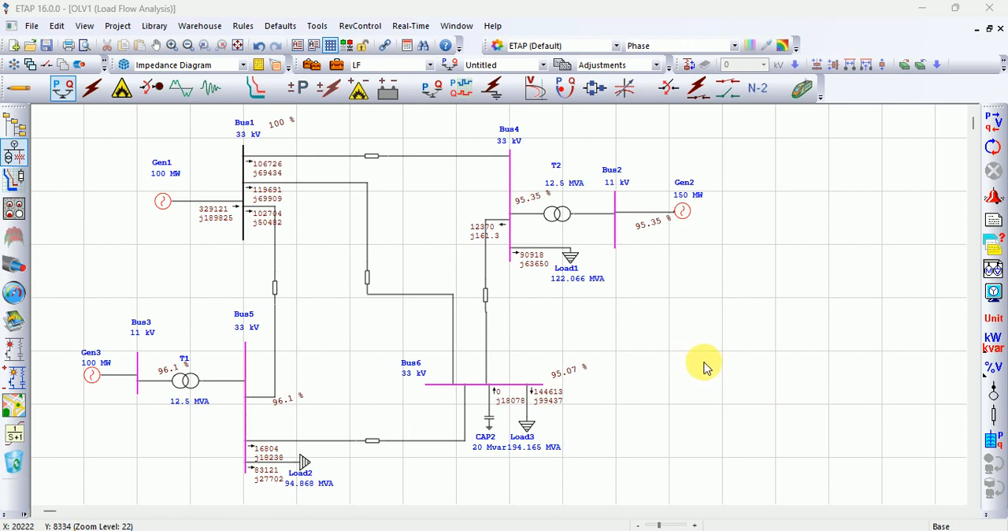
mouse_move(681, 350)
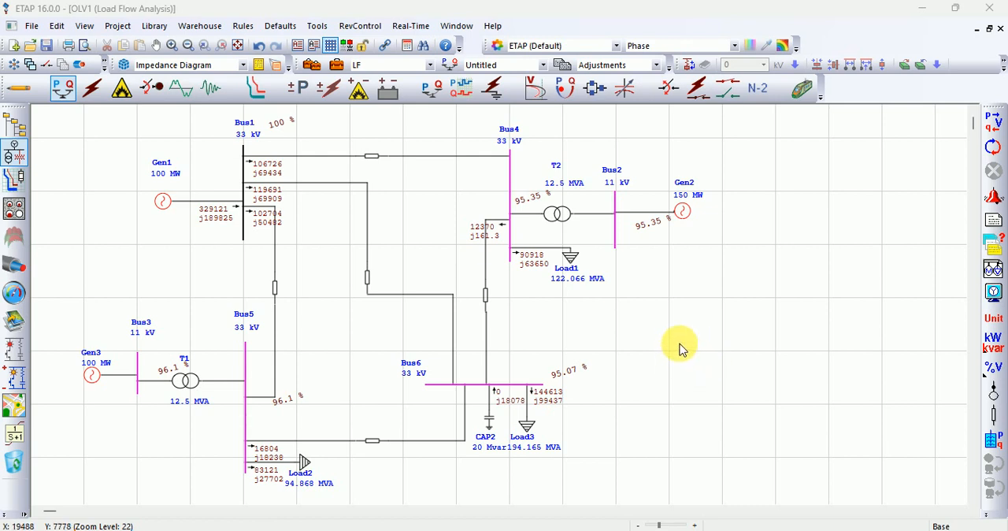
mouse_move(692, 331)
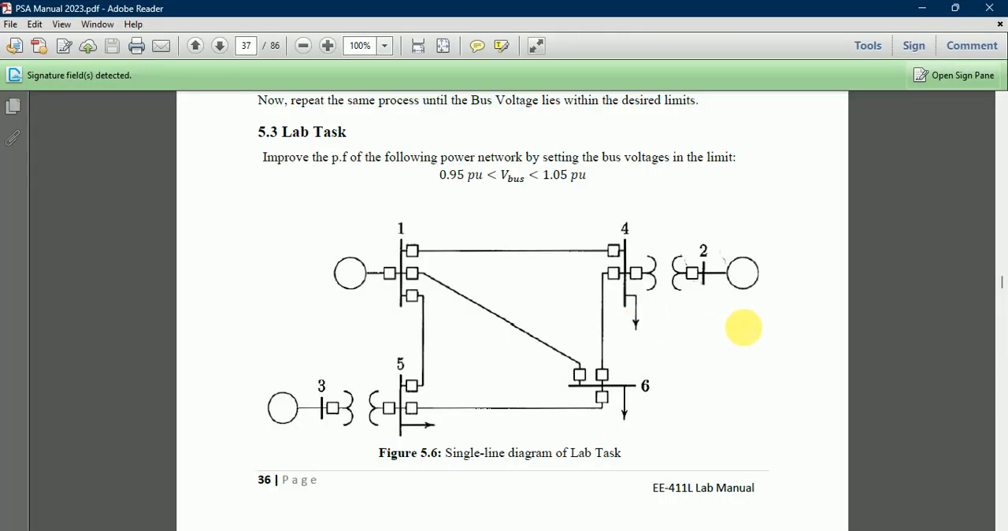
mouse_move(744, 323)
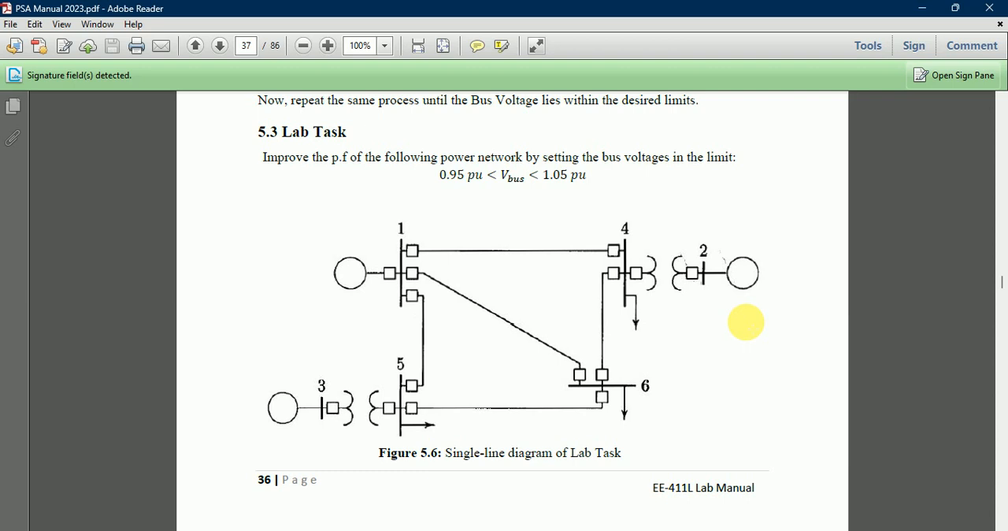
mouse_move(801, 238)
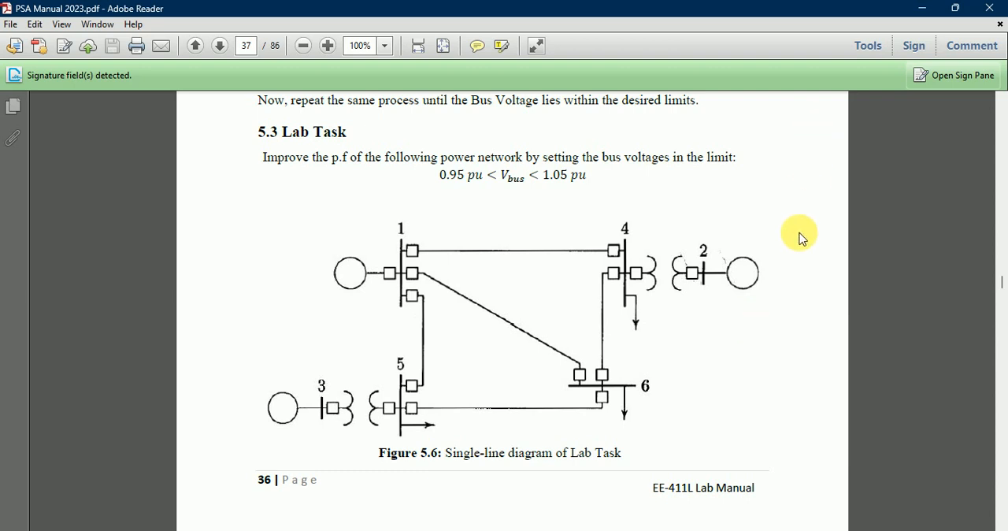
mouse_move(798, 245)
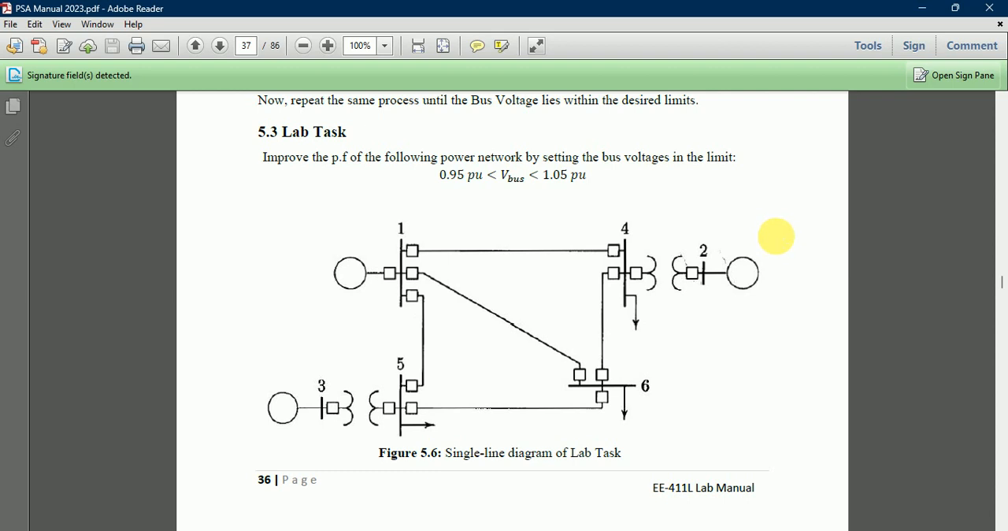
mouse_move(778, 239)
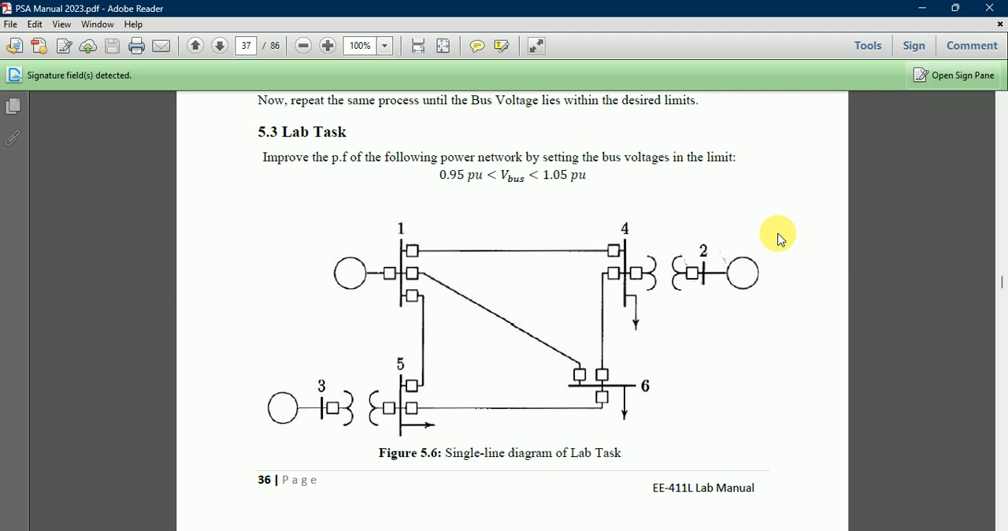
mouse_move(814, 321)
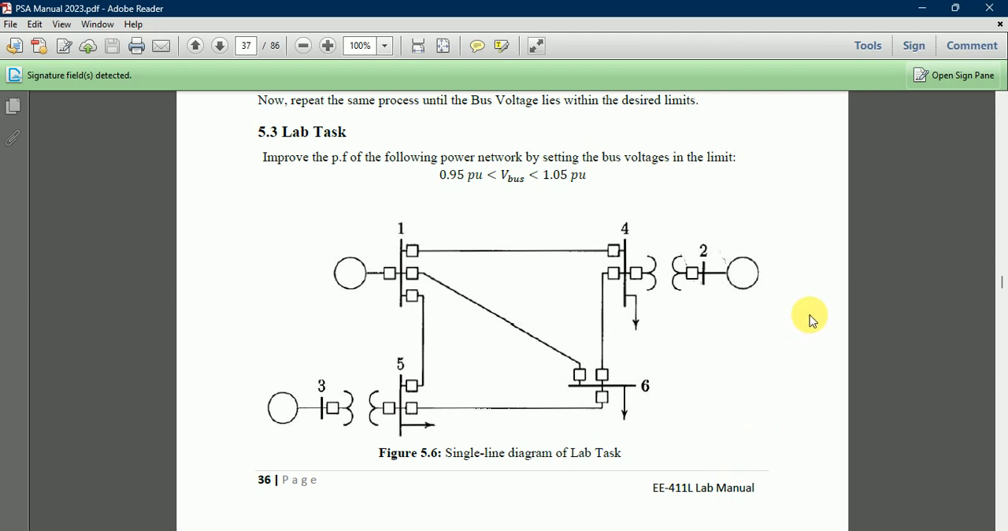
mouse_move(832, 256)
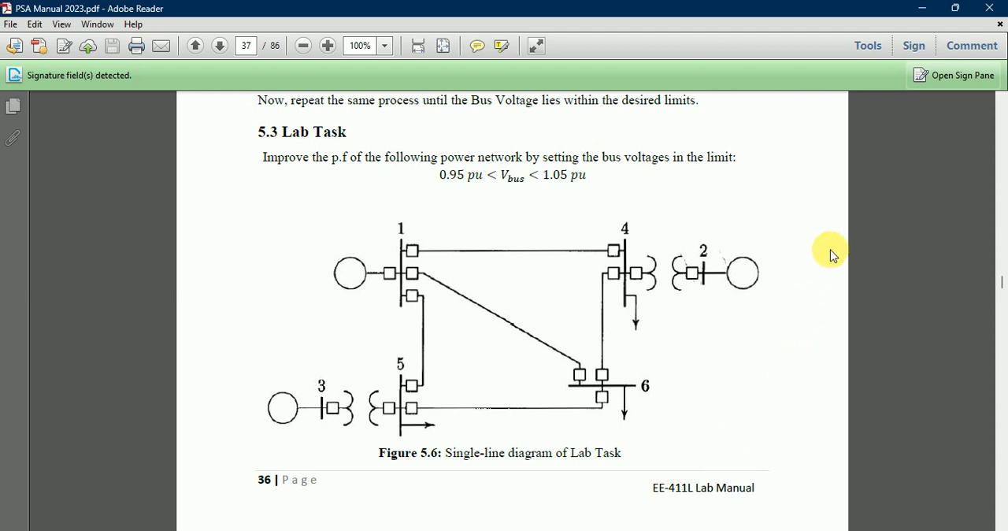
mouse_move(648, 243)
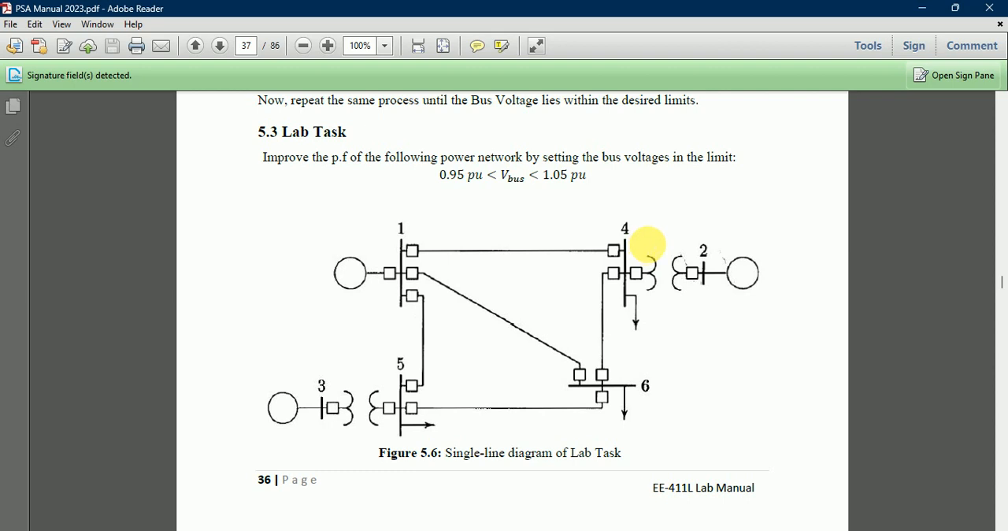
mouse_move(906, 13)
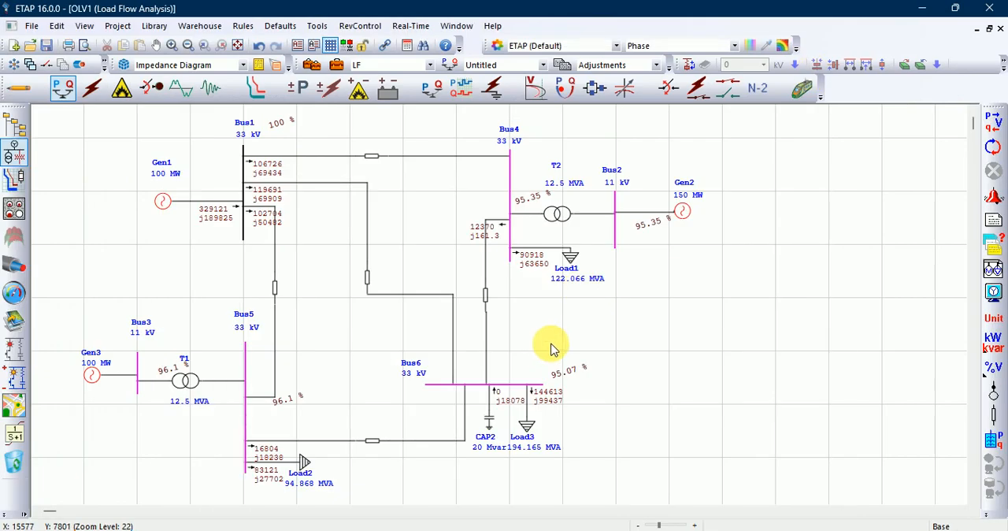
mouse_move(549, 346)
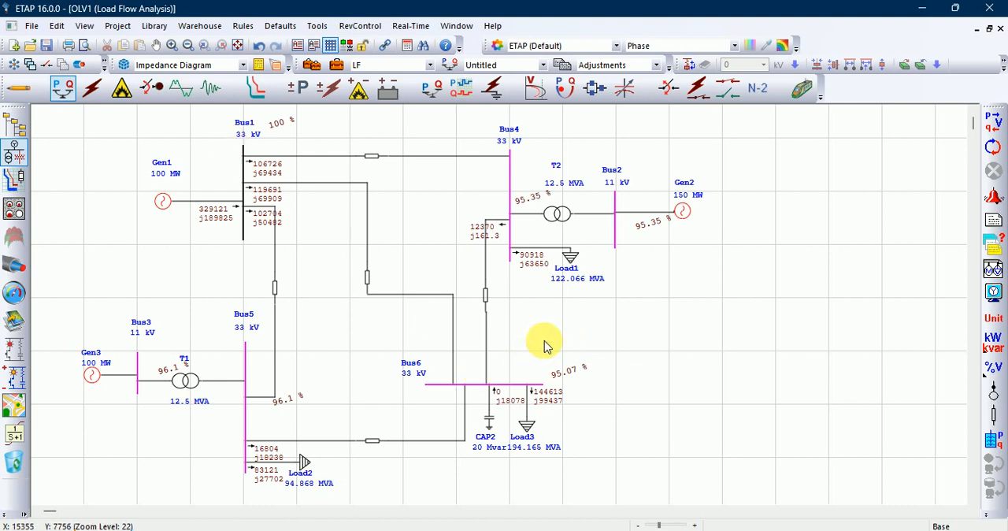
mouse_move(528, 265)
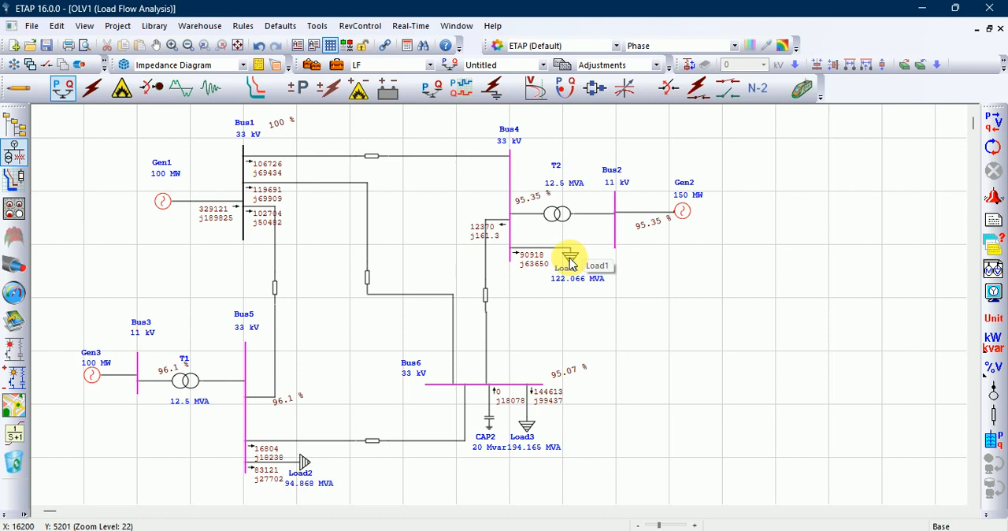
- Assign Load1 at Bus4 the Typical-IEEE Fluorescent harmonic library model and apply it
double_click(569, 256)
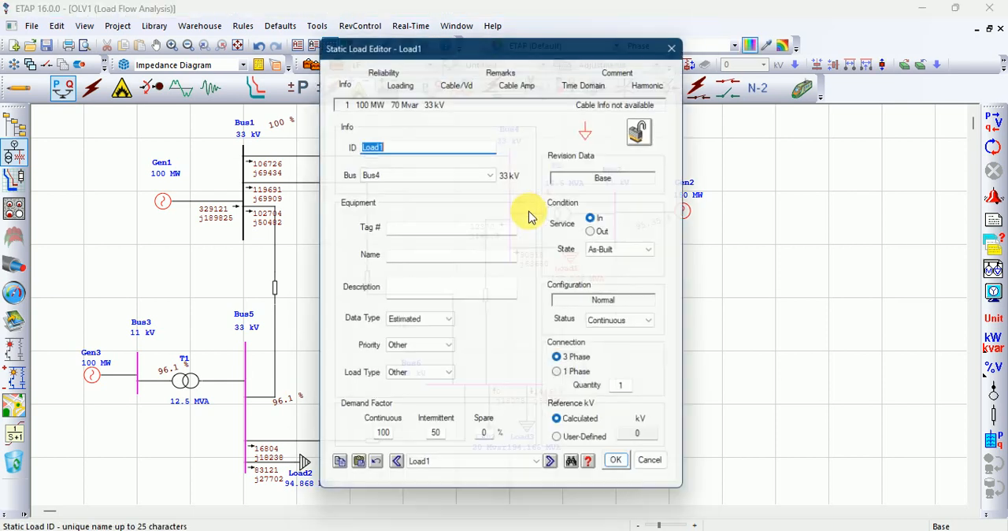
click(659, 75)
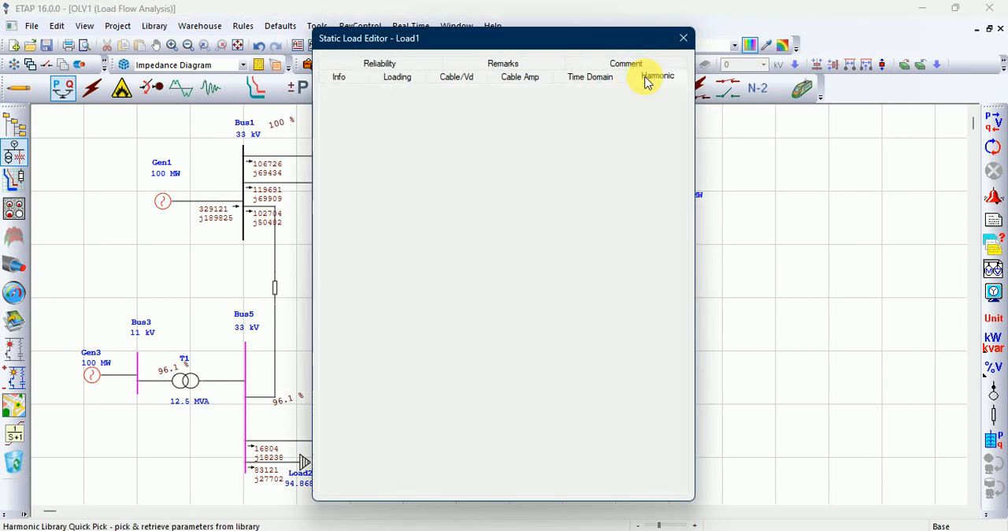
click(657, 75)
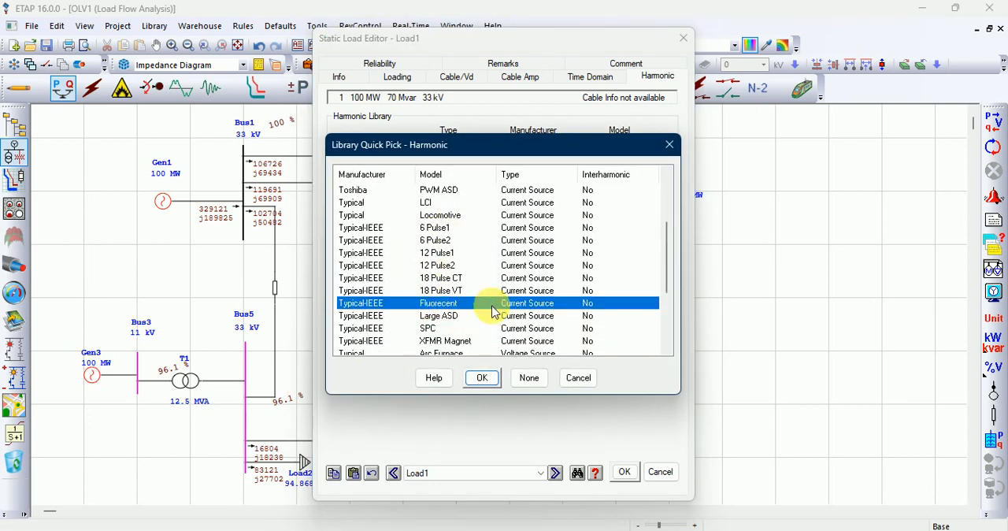
mouse_move(482, 376)
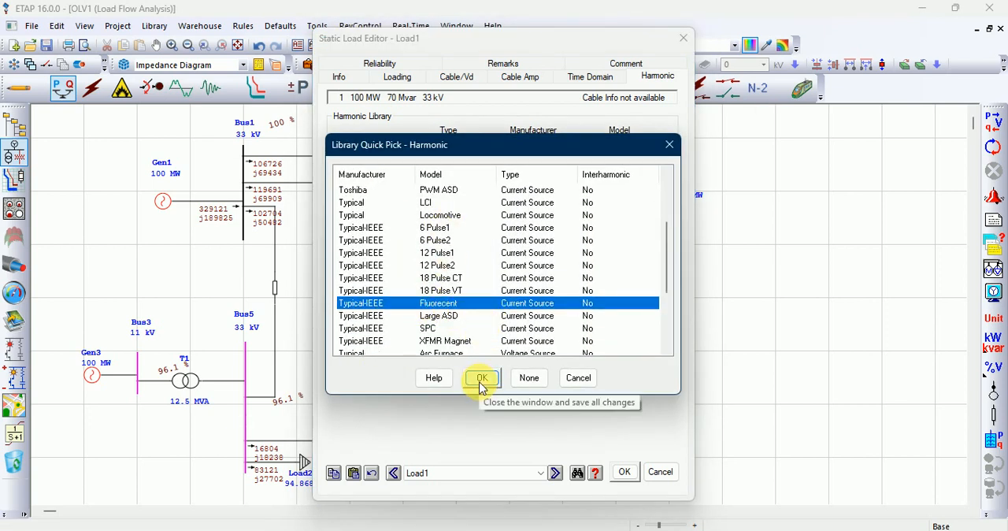
click(481, 377)
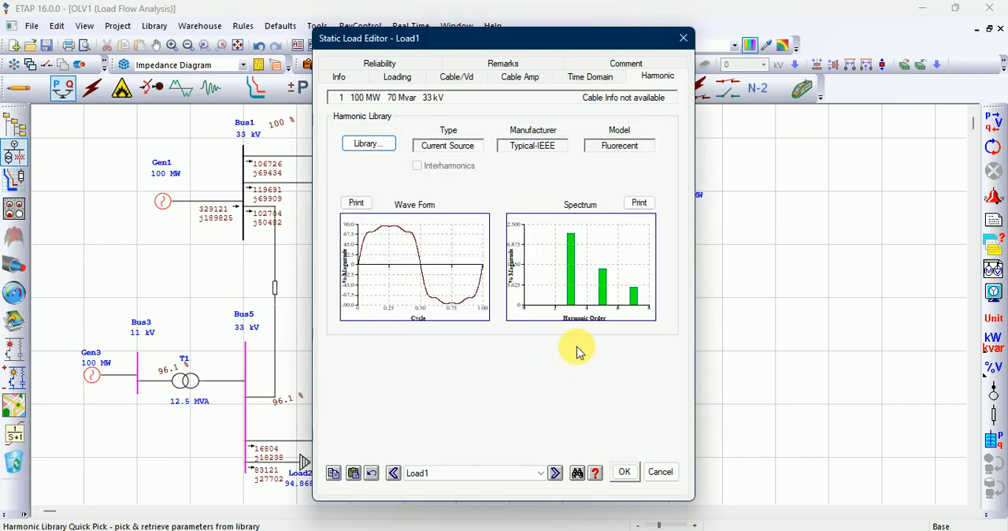
mouse_move(406, 240)
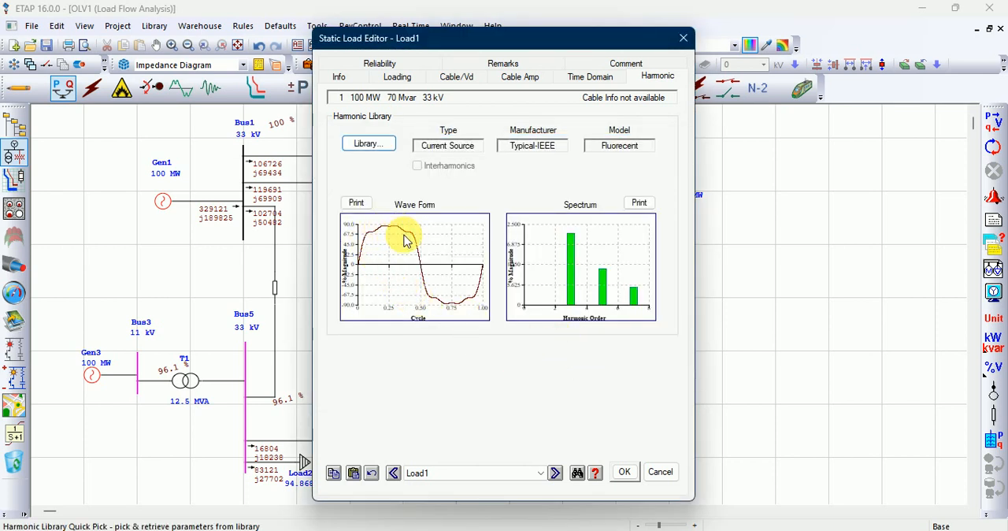
mouse_move(393, 243)
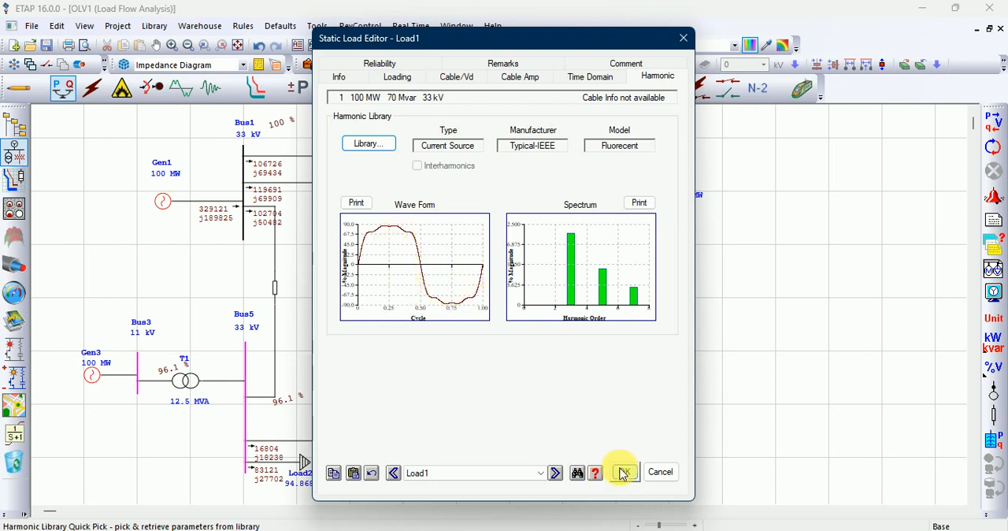
click(620, 472)
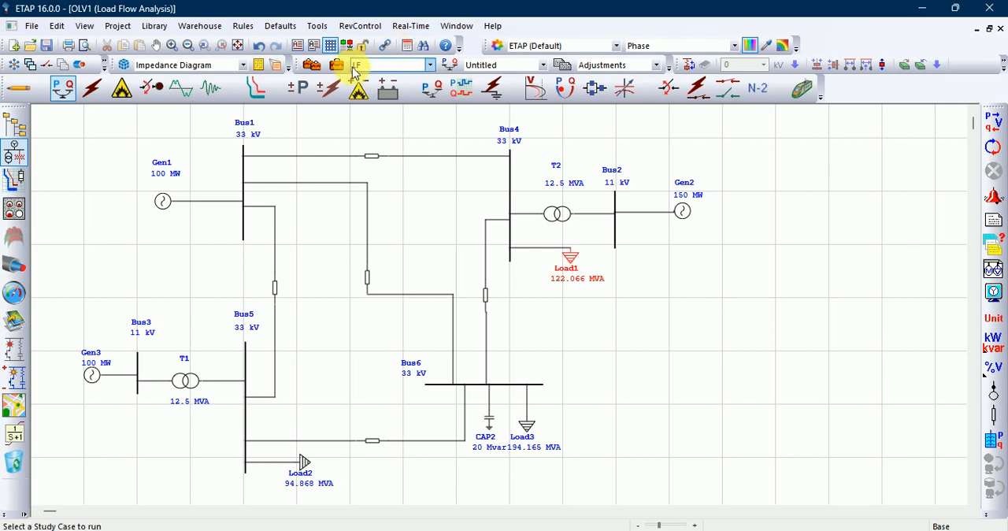
click(353, 64)
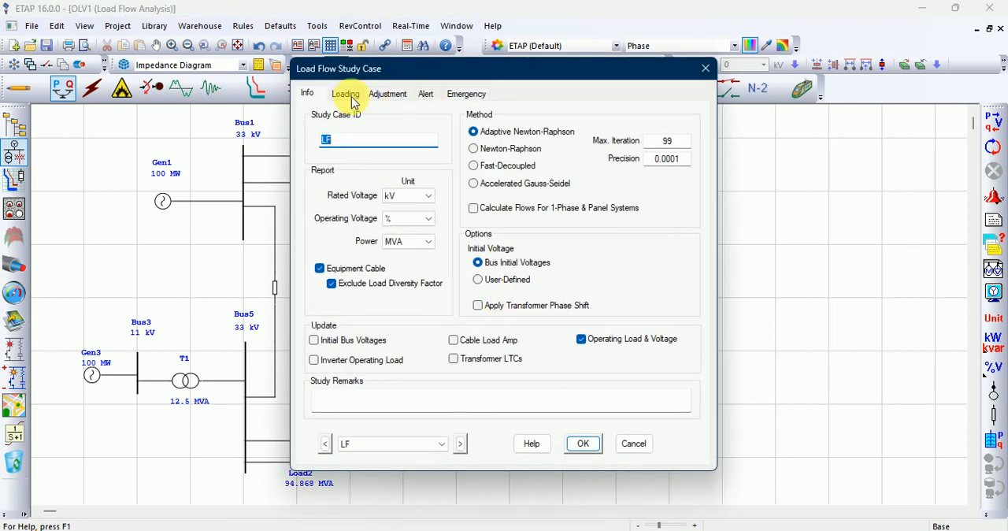
click(387, 93)
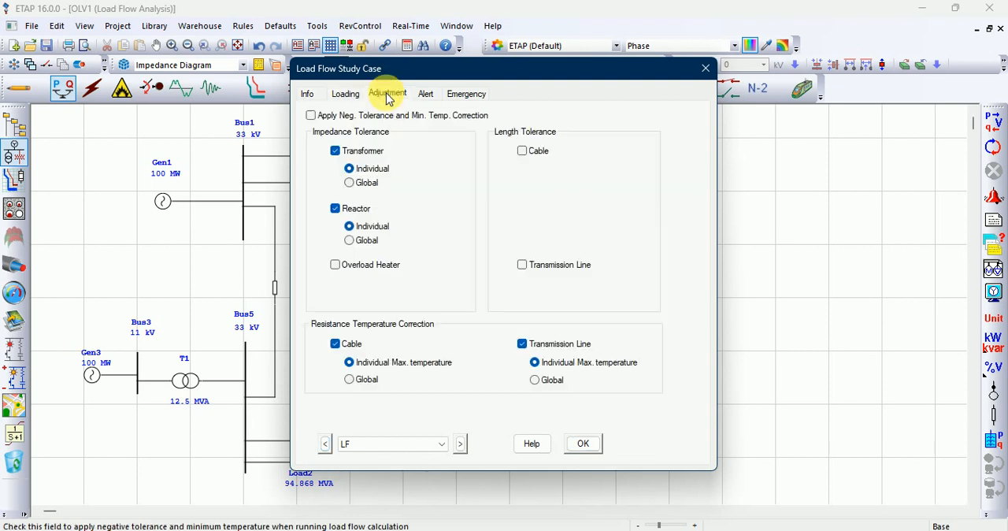
click(305, 94)
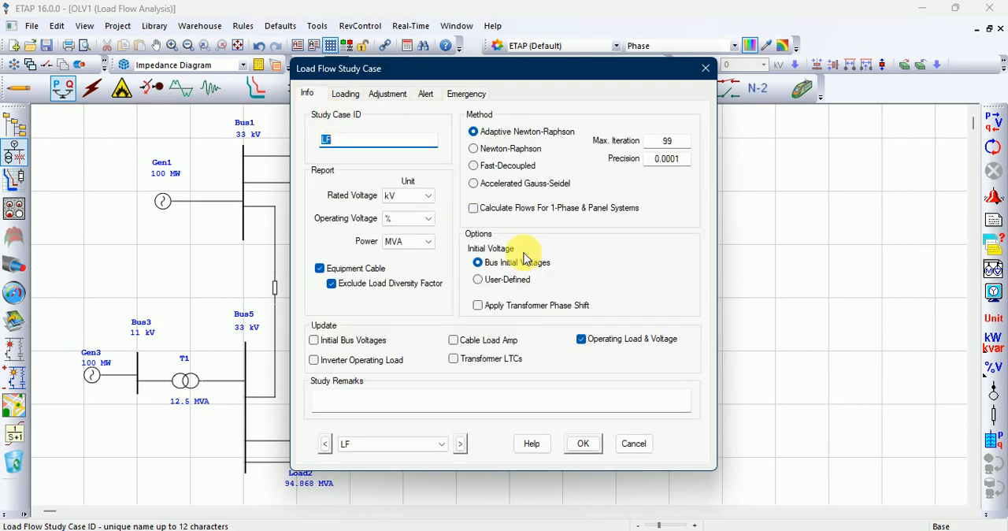
click(583, 443)
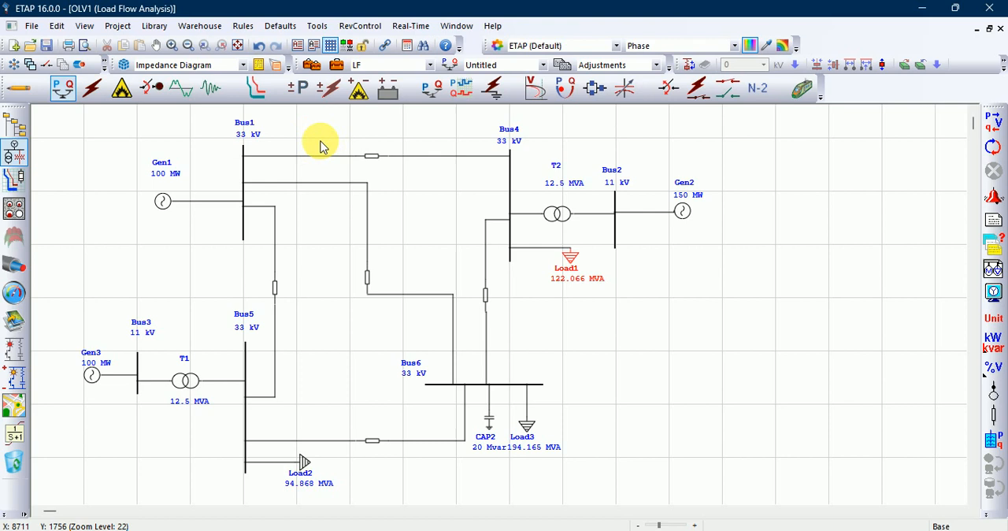
mouse_move(180, 89)
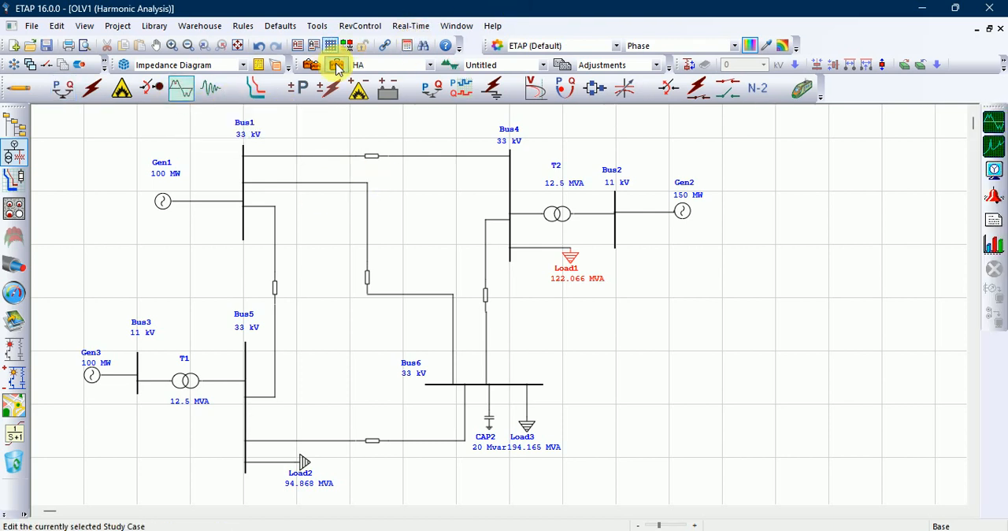
click(336, 64)
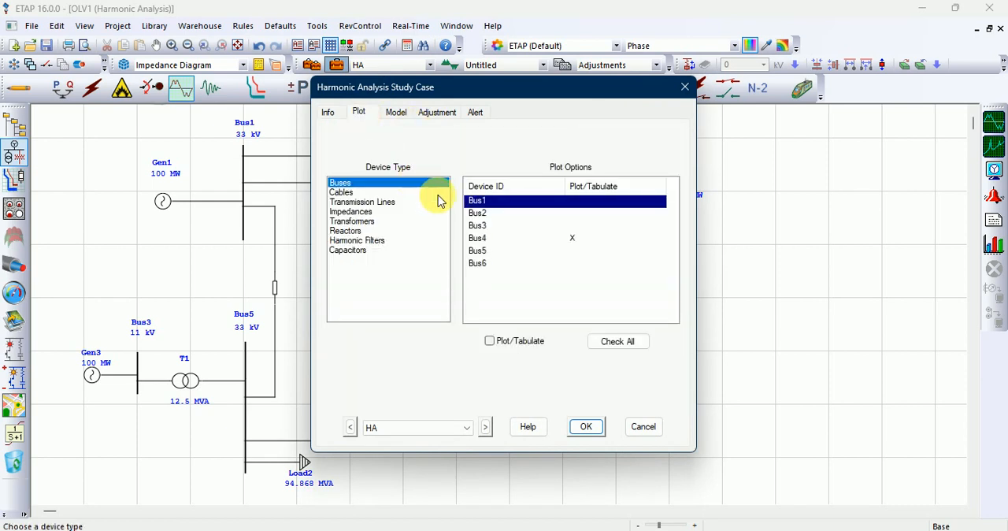
click(488, 238)
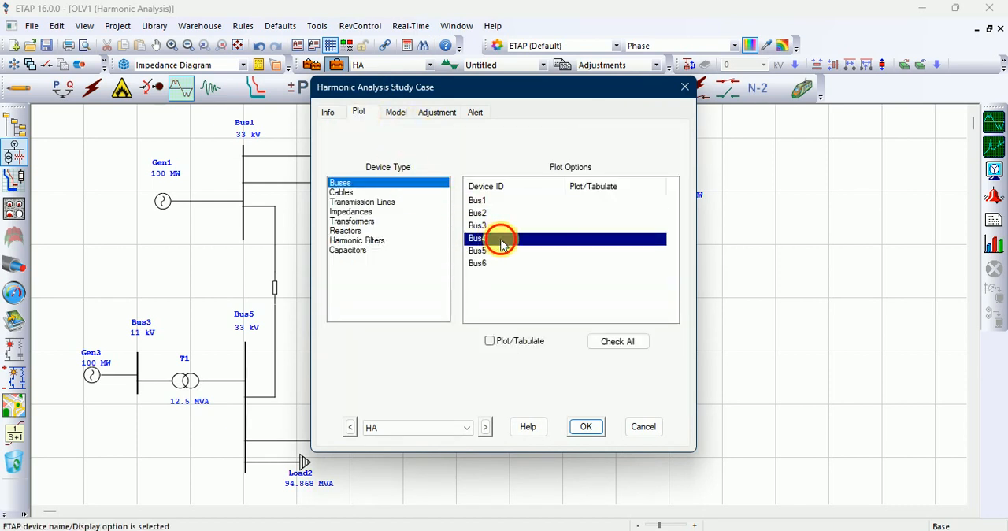
click(586, 425)
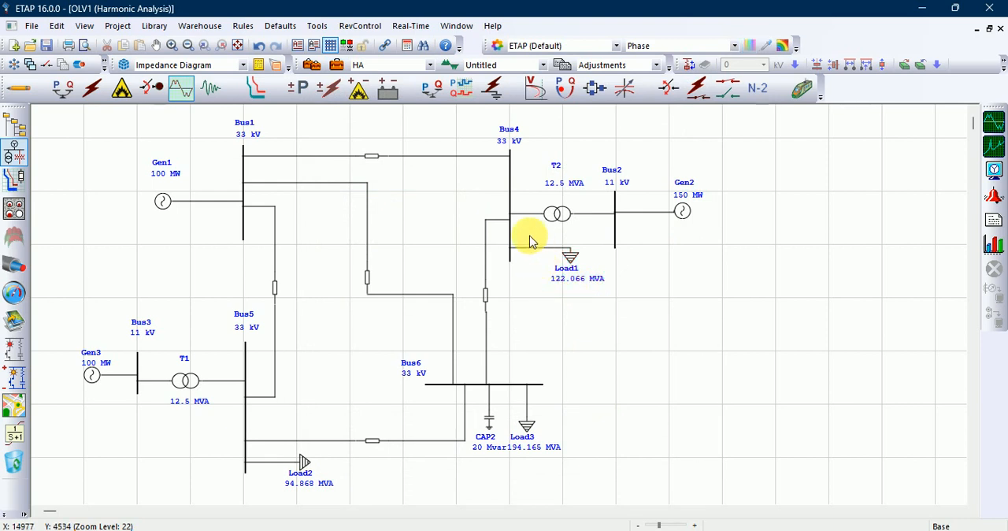
mouse_move(652, 298)
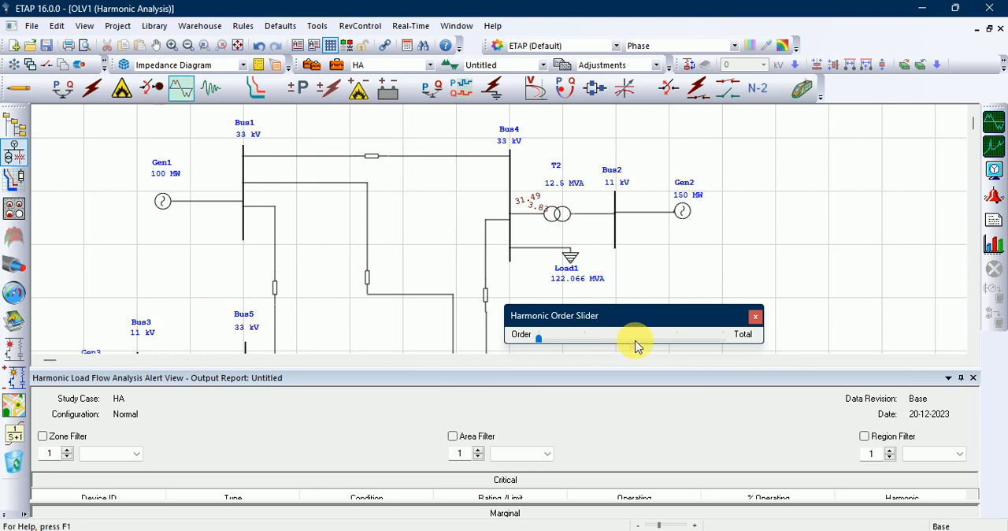
- Move the harmonic order slider to the 5th and then the 7th order
drag(539, 339, 676, 338)
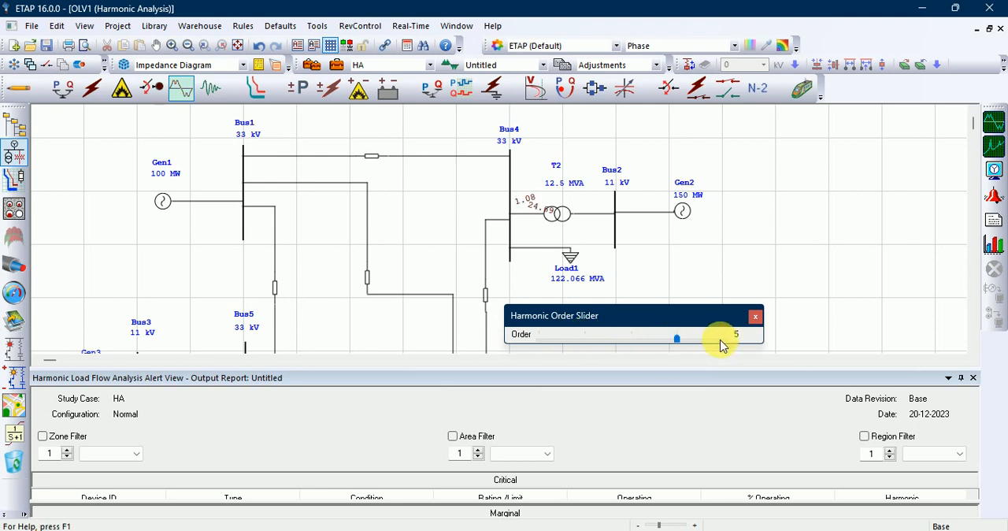
drag(676, 339, 722, 339)
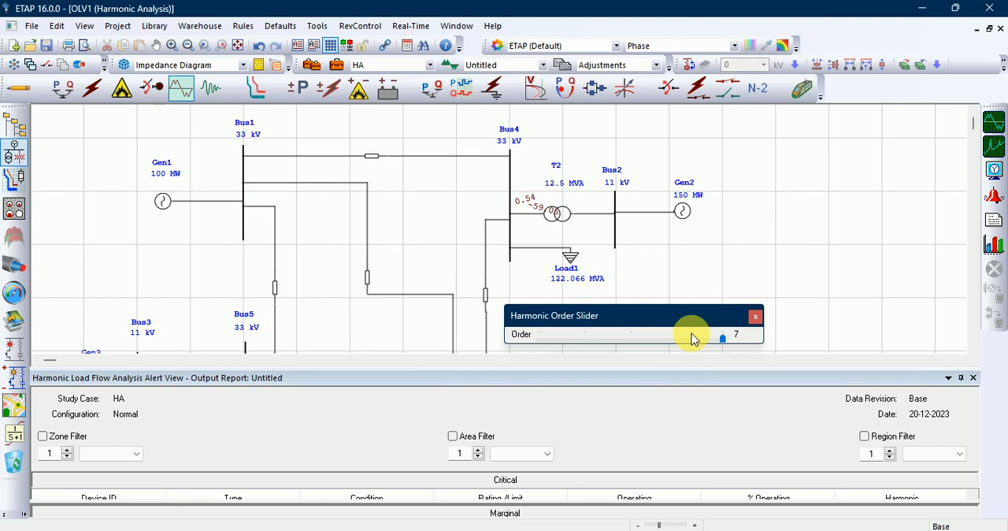
mouse_move(772, 246)
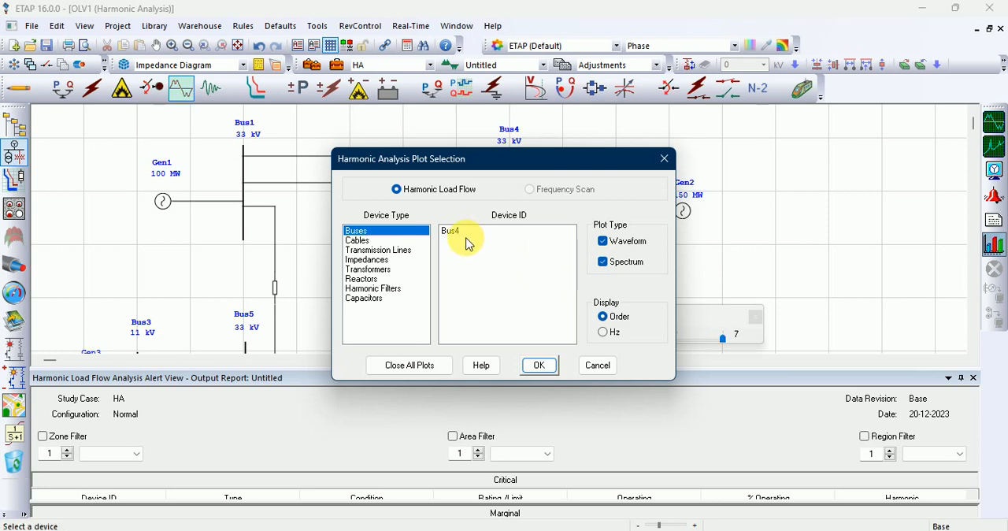
- Select Bus4 under Buses and confirm plotting its waveform and spectrum
click(450, 230)
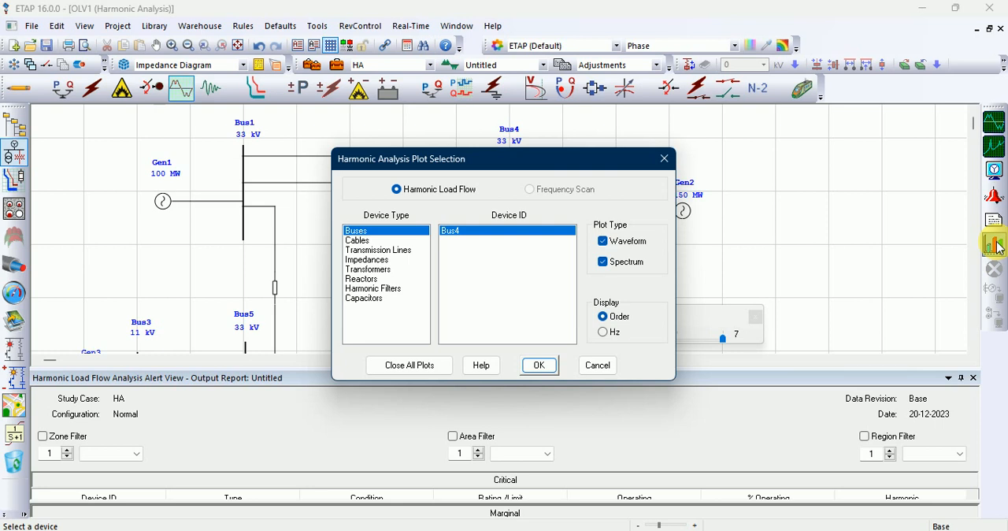
click(539, 365)
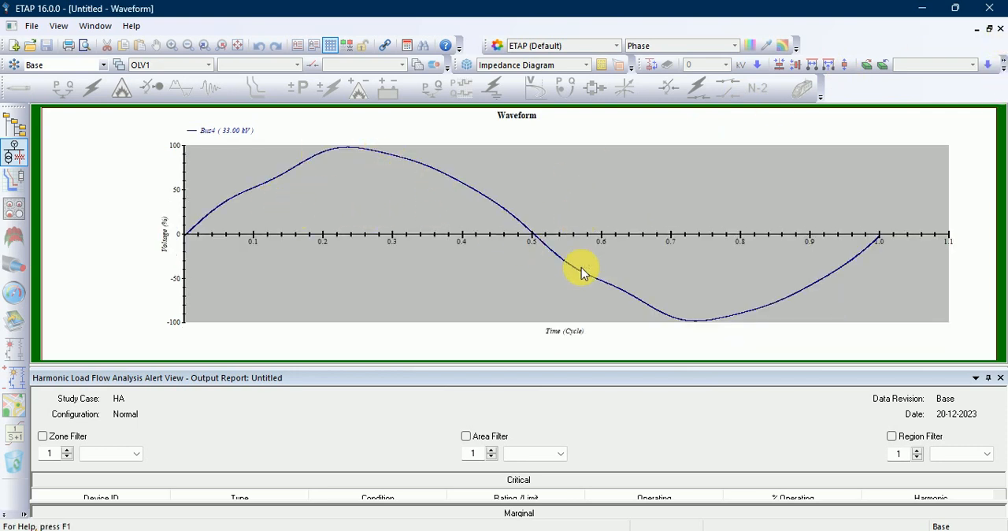
mouse_move(418, 189)
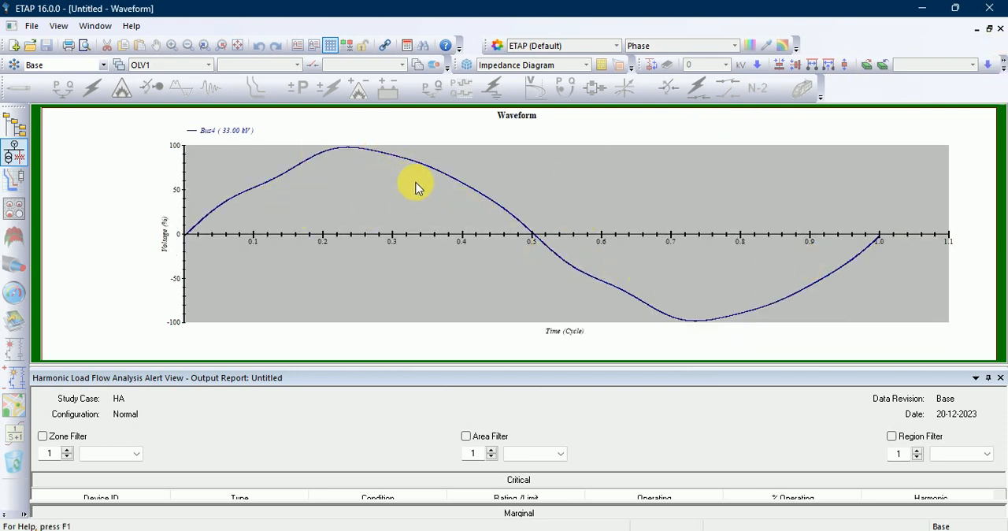